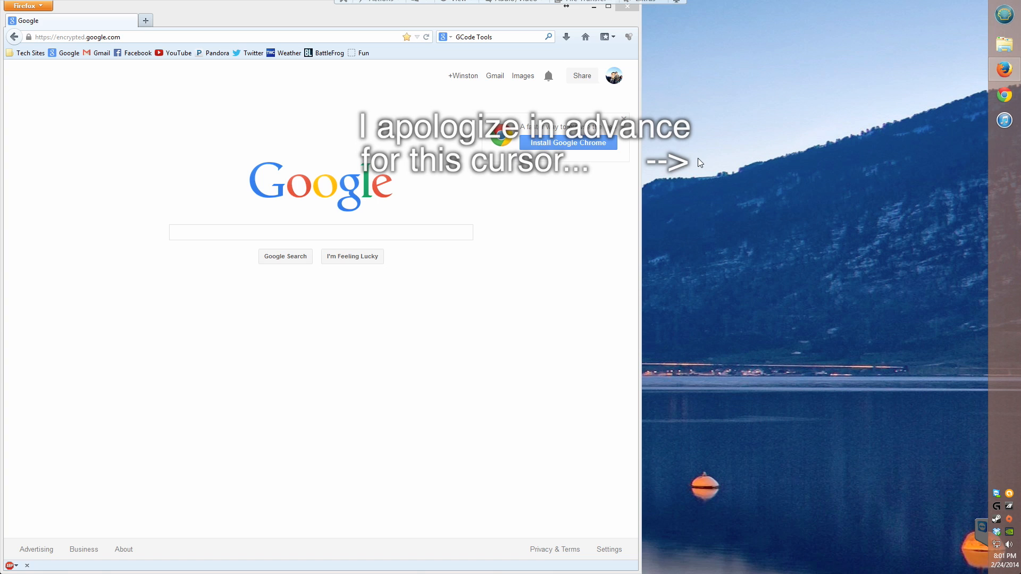
Step: Search for 'GCode Tools' and reach the cnc-club.ru Gcodetools support forum page
text(GC)
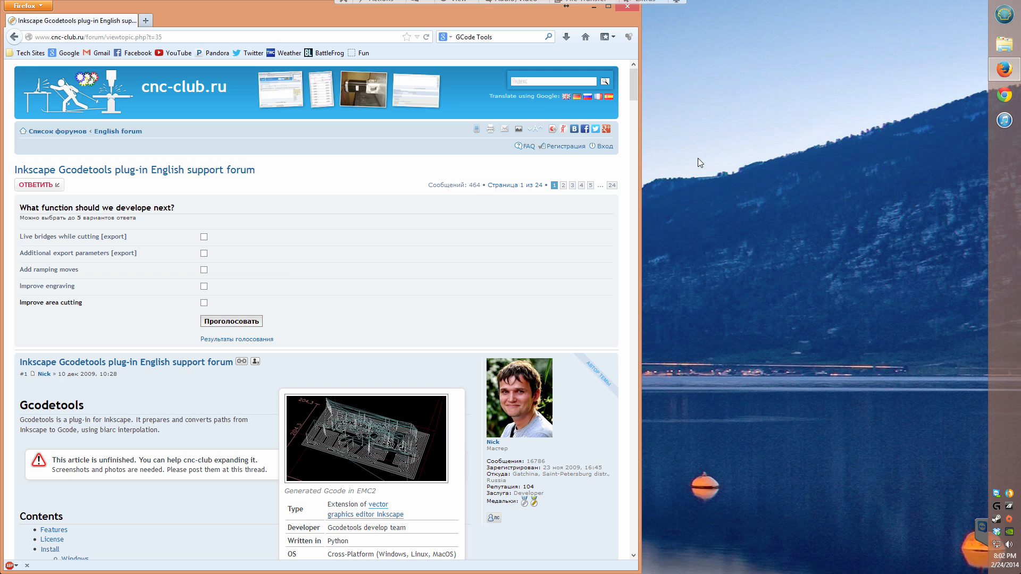
Step: Download gcodetools.tar.gz from 'Get latest versions' so it opens in WinRAR
scroll(down, 3)
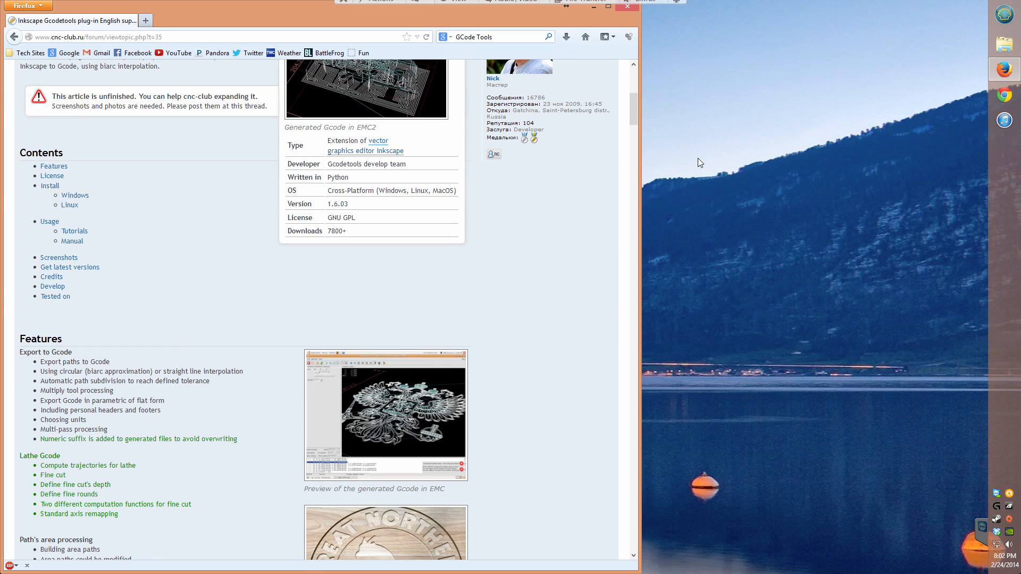
scroll(down, 3)
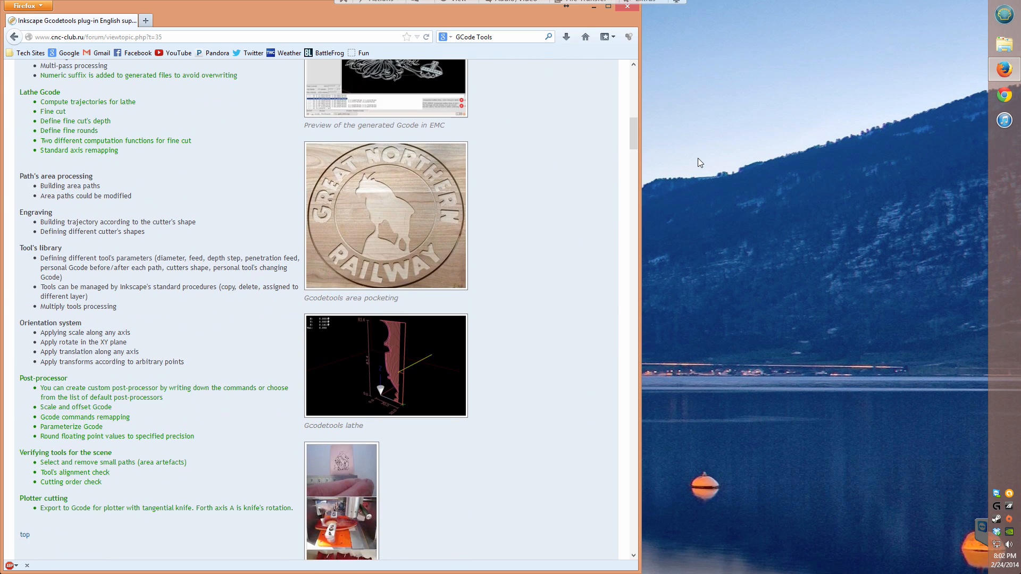
scroll(down, 3)
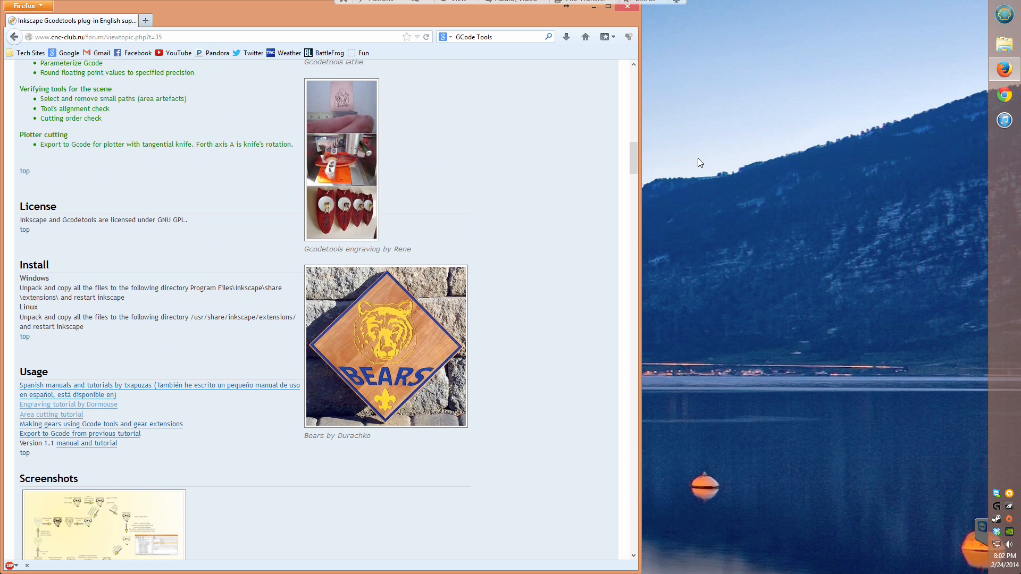
scroll(down, 3)
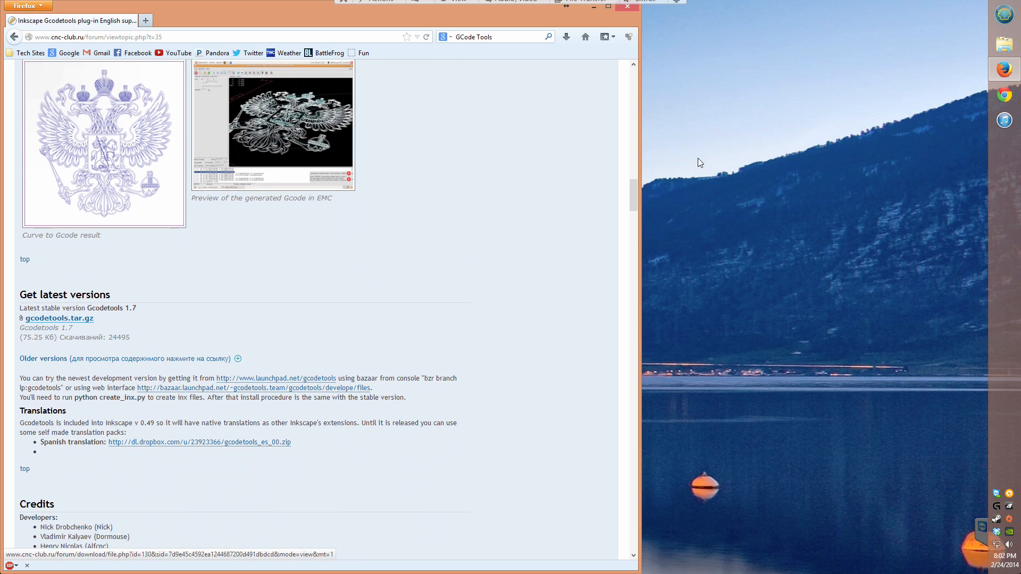
click(58, 318)
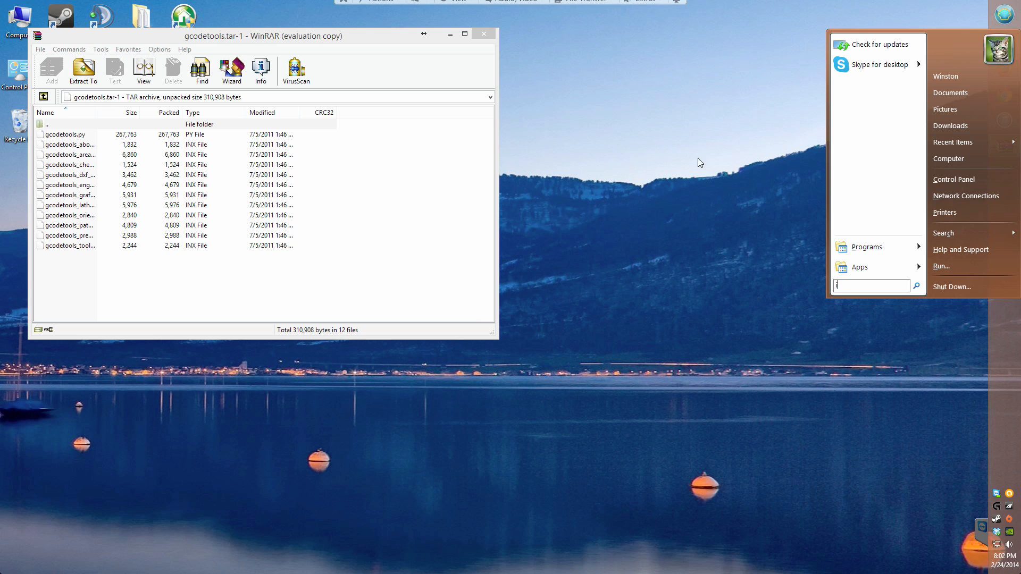
Step: Delete the old gcodetools subfolder from Inkscape\share\extensions
click(700, 162)
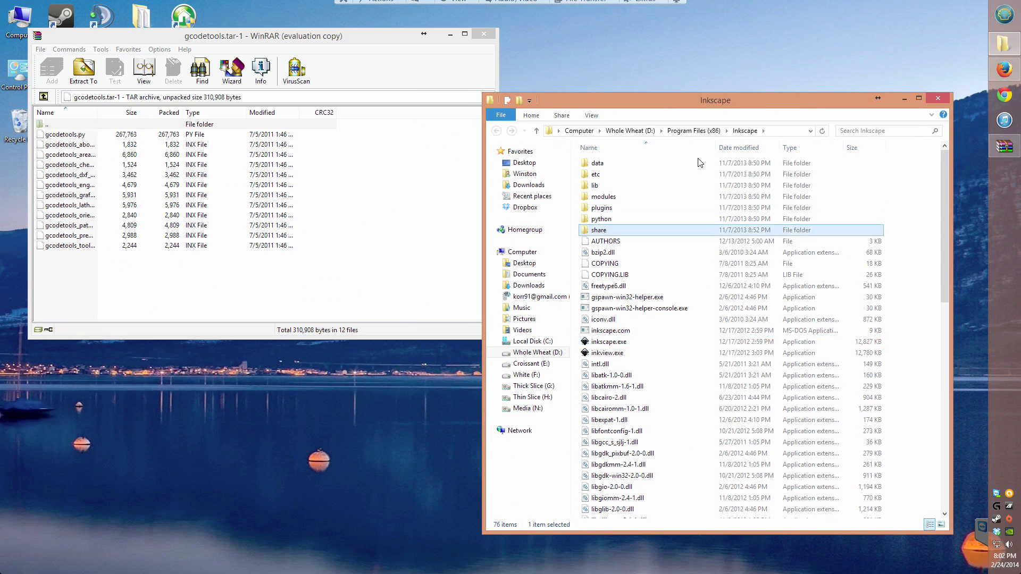
double_click(599, 230)
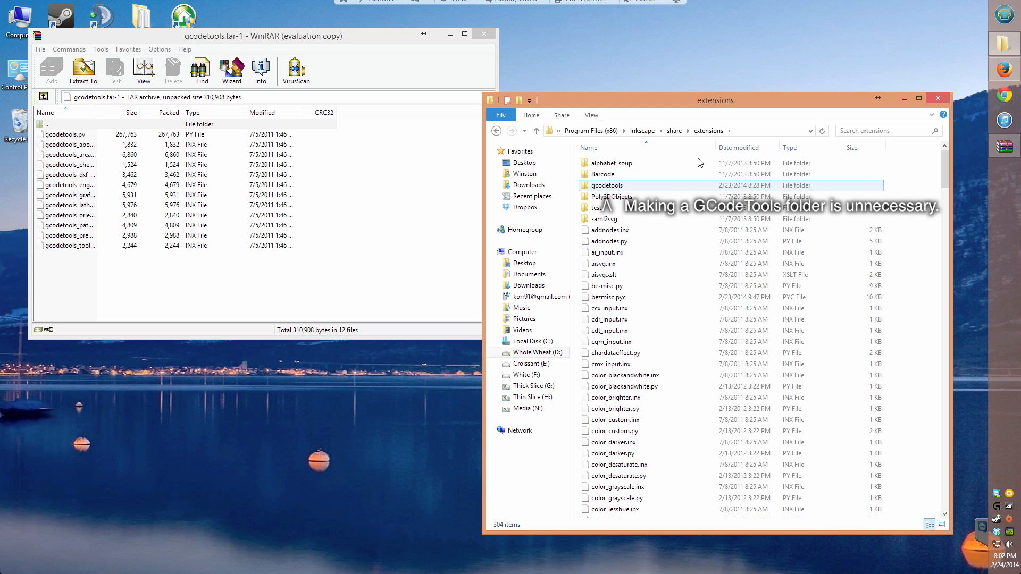
click(612, 195)
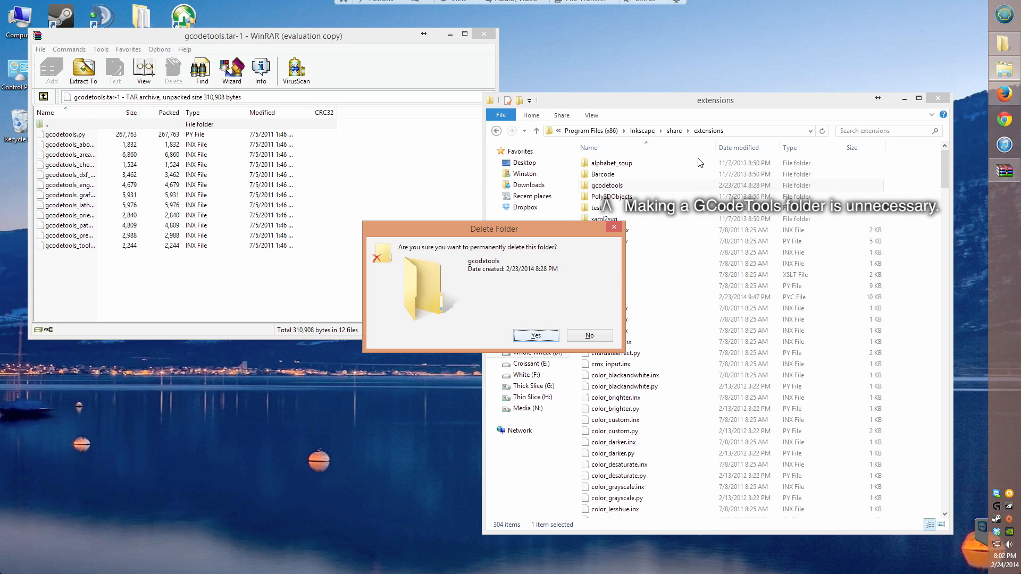
click(535, 335)
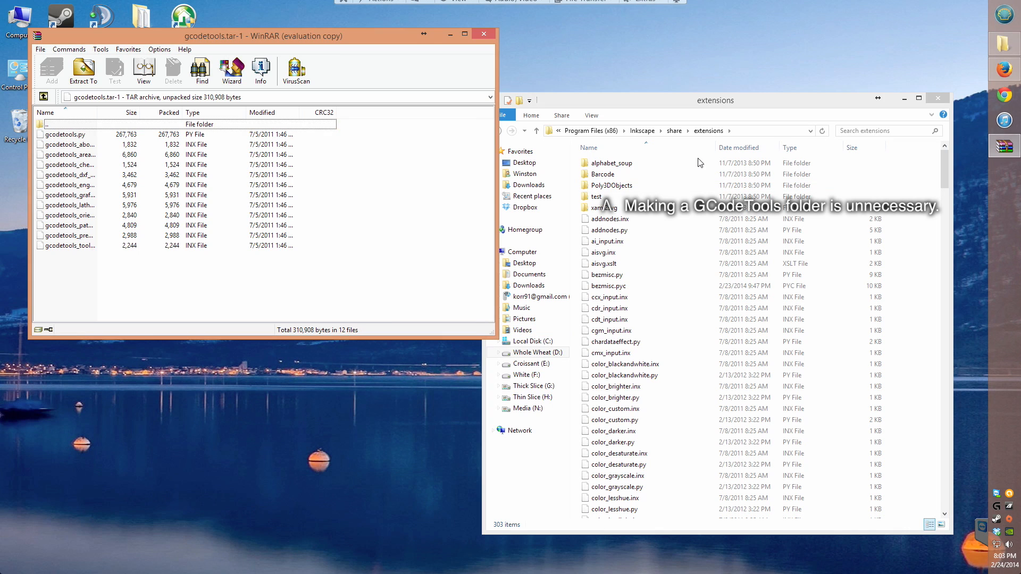
Step: Extract all 12 archive files directly into Inkscape's extensions folder
key(ctrl+a)
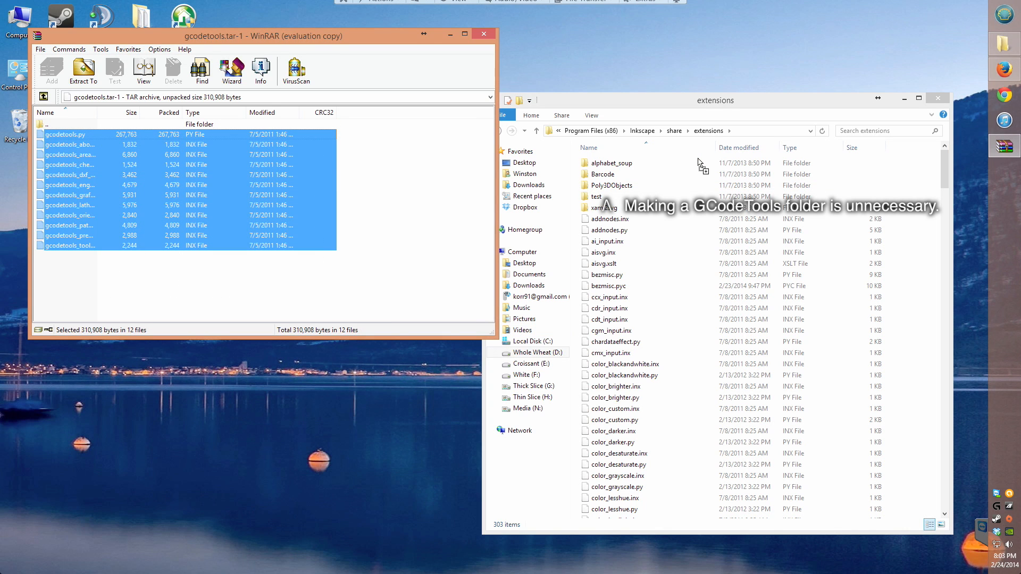
scroll(down, 3)
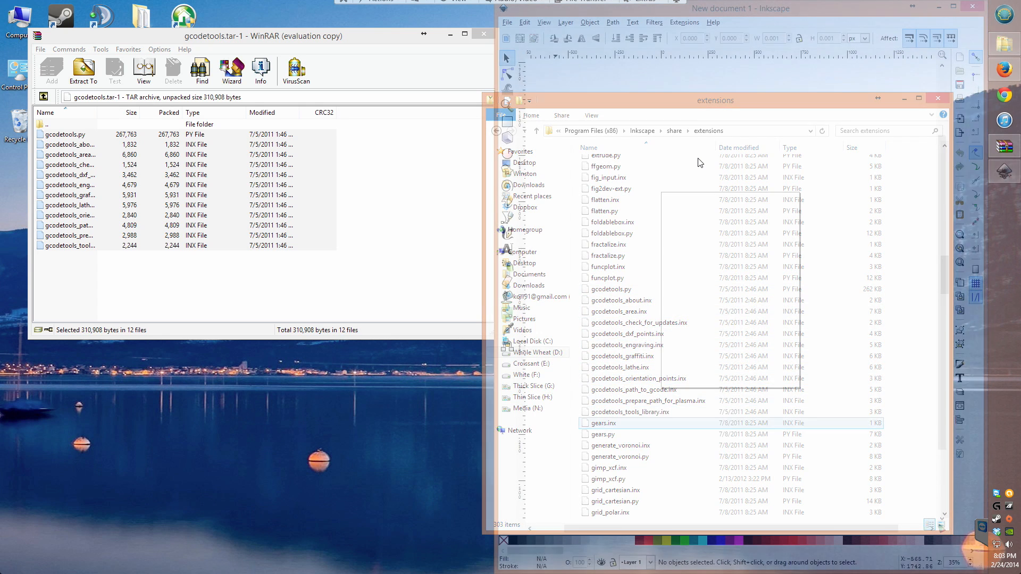
Step: Reopen the recent Snowman.svg drawing in Inkscape
click(507, 21)
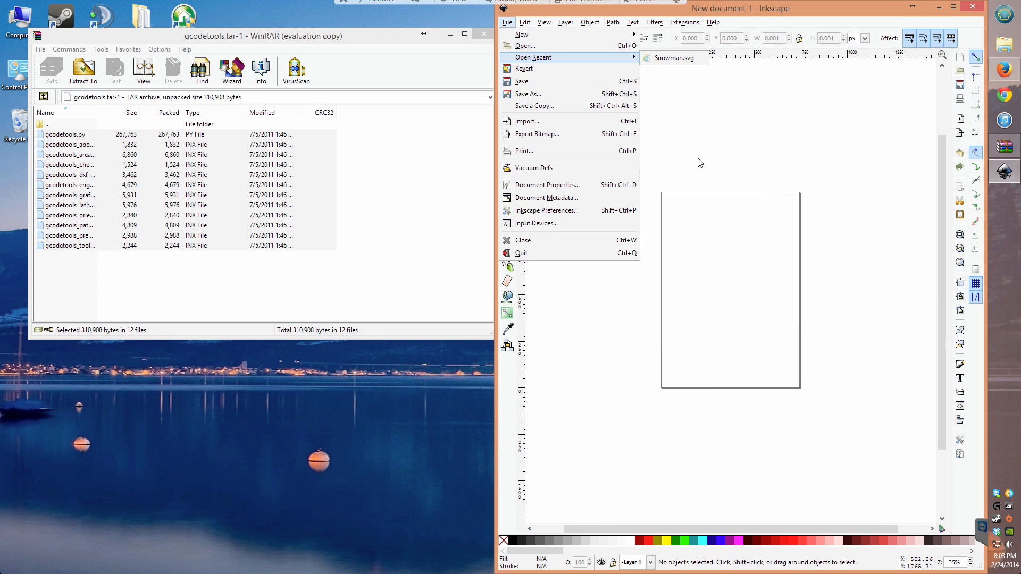
click(676, 57)
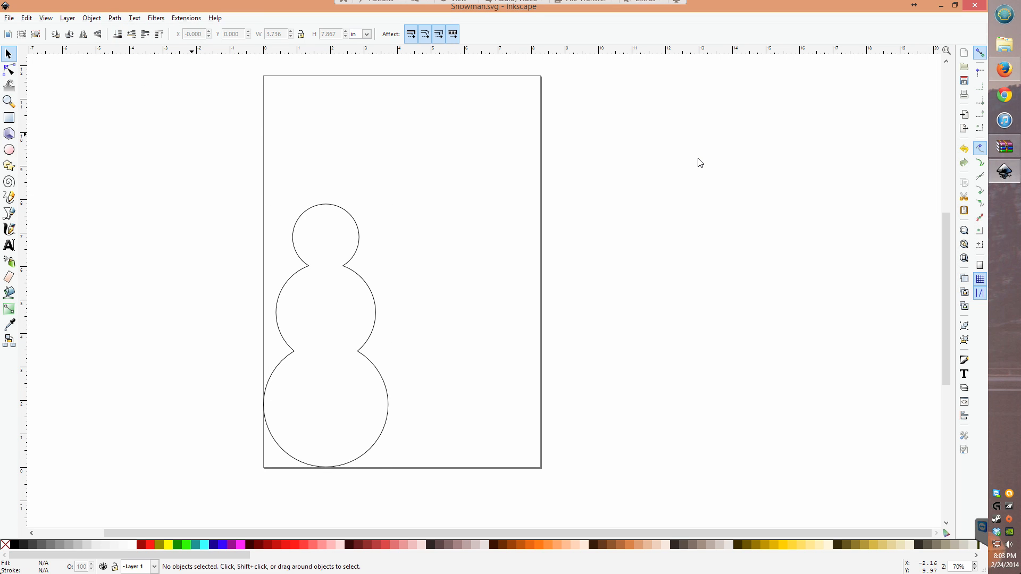
Step: Confirm Gcodetools now appears under the Extensions menu
click(134, 17)
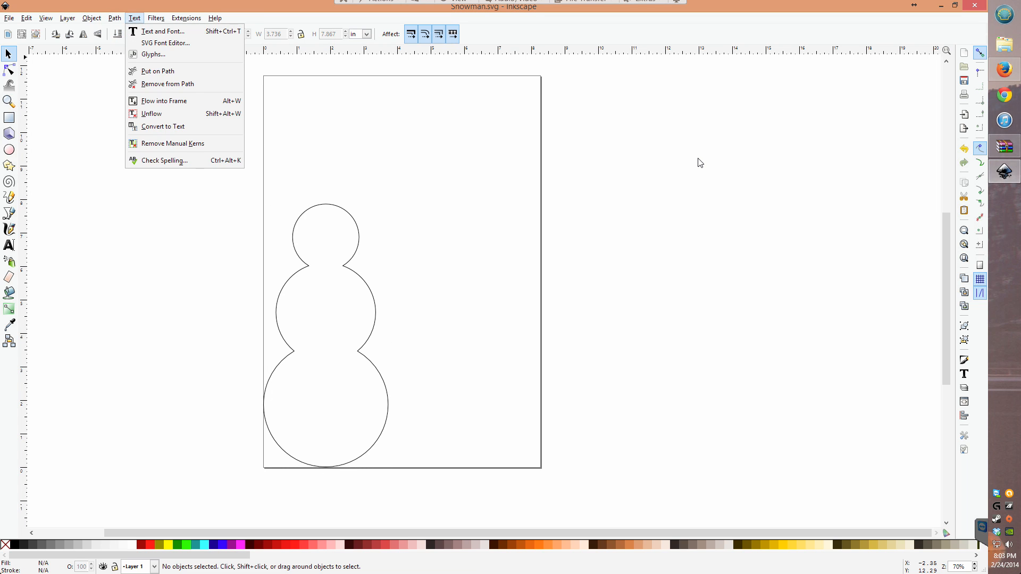
click(186, 17)
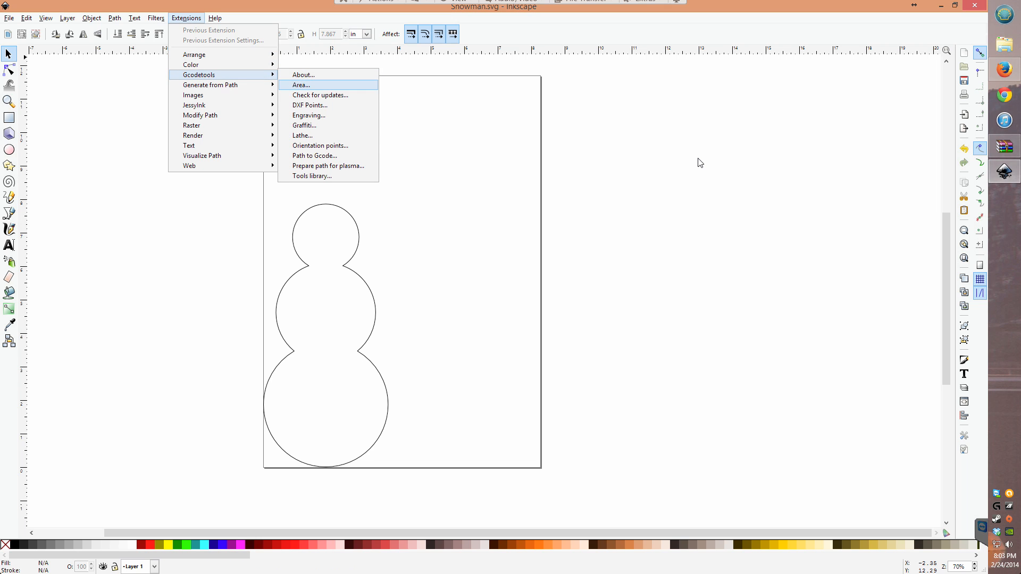
click(320, 145)
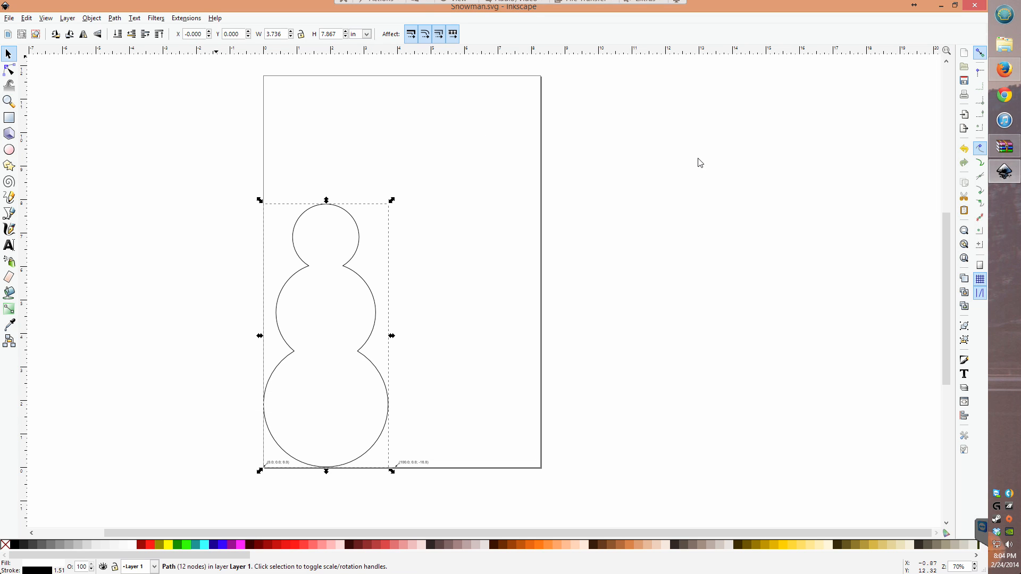
Step: Add a Cylindrical cutter from the tools library (diameter 3.125, feed 300) and move it left of the page
click(185, 17)
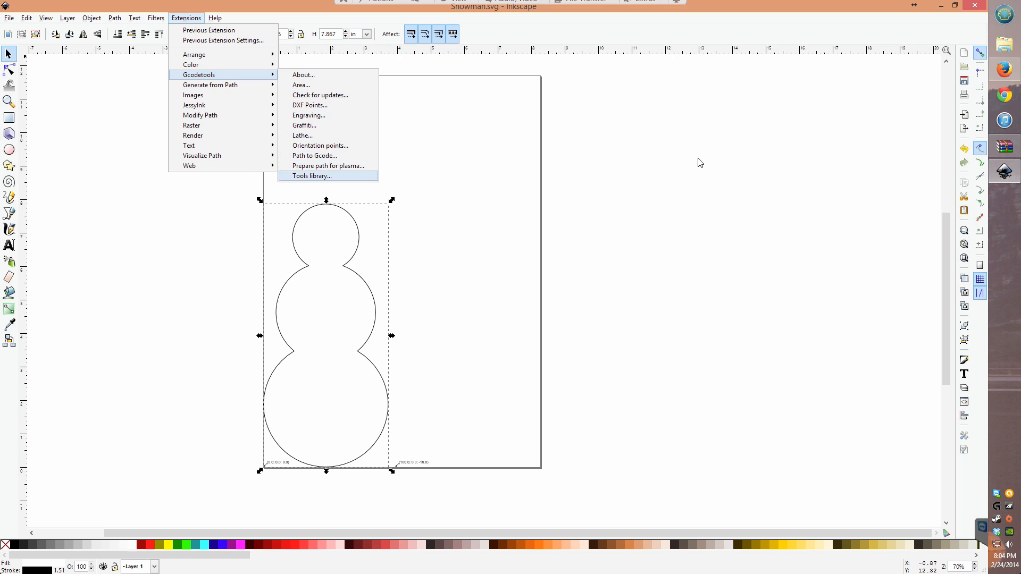
click(312, 176)
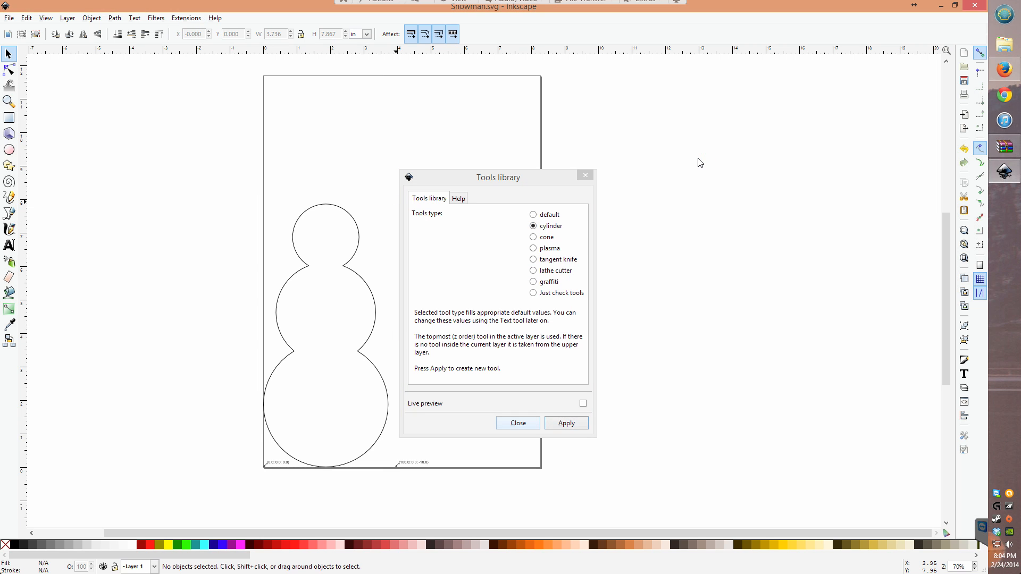
click(566, 423)
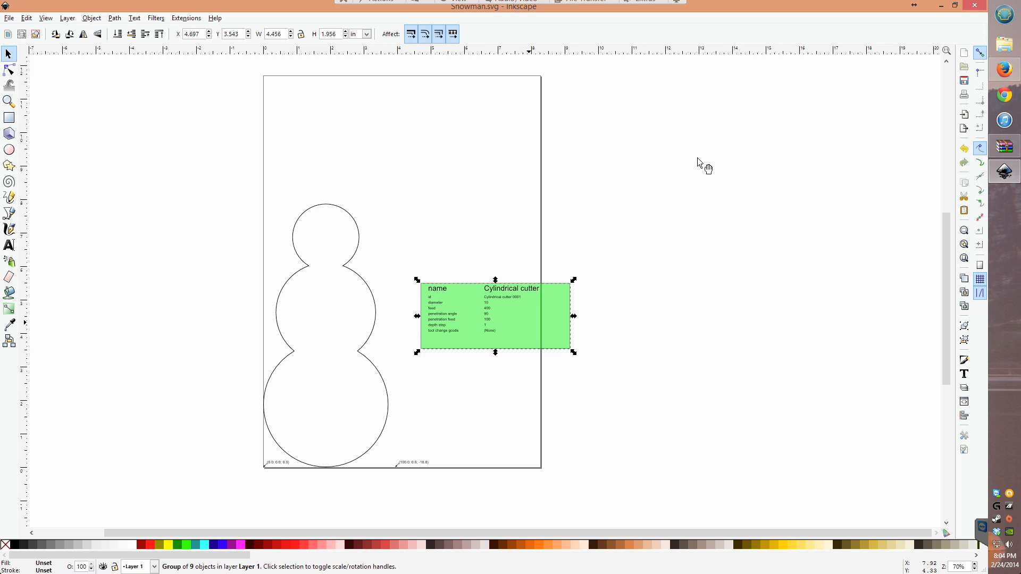
drag(495, 317, 167, 428)
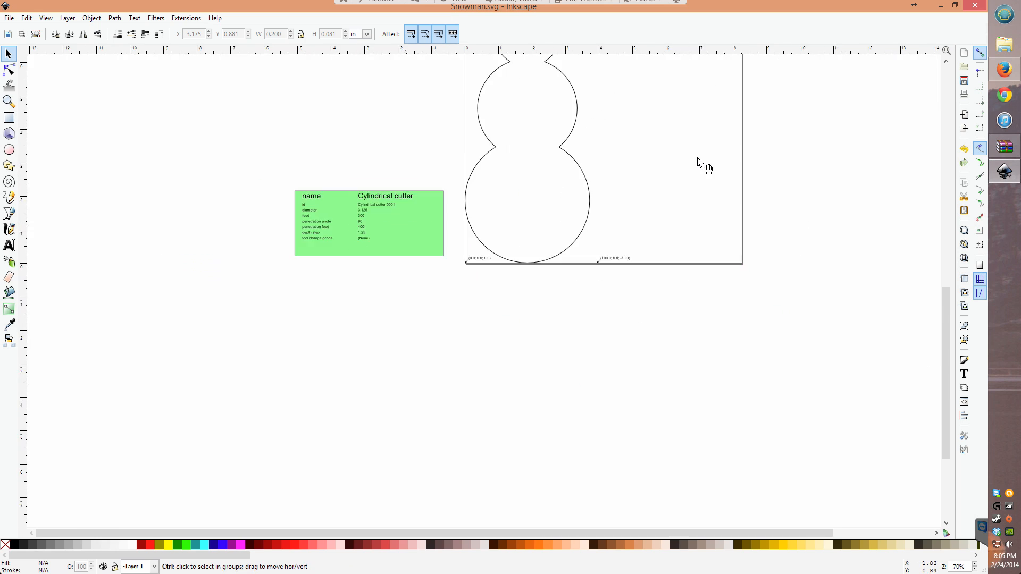
Step: Run Path to Gcode on the snowman outline, producing snowman_0001.ngc on the Desktop
click(155, 17)
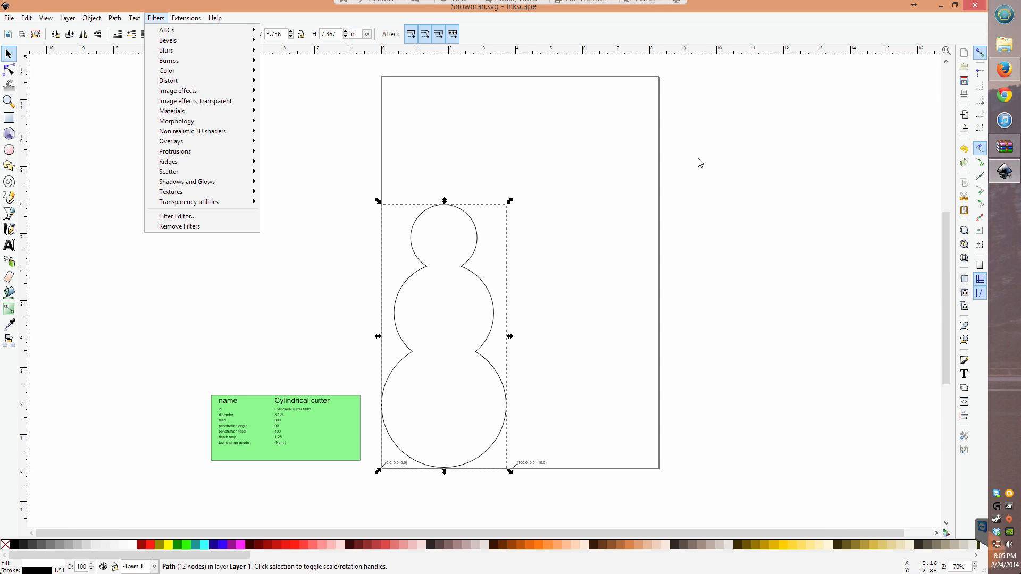
click(185, 17)
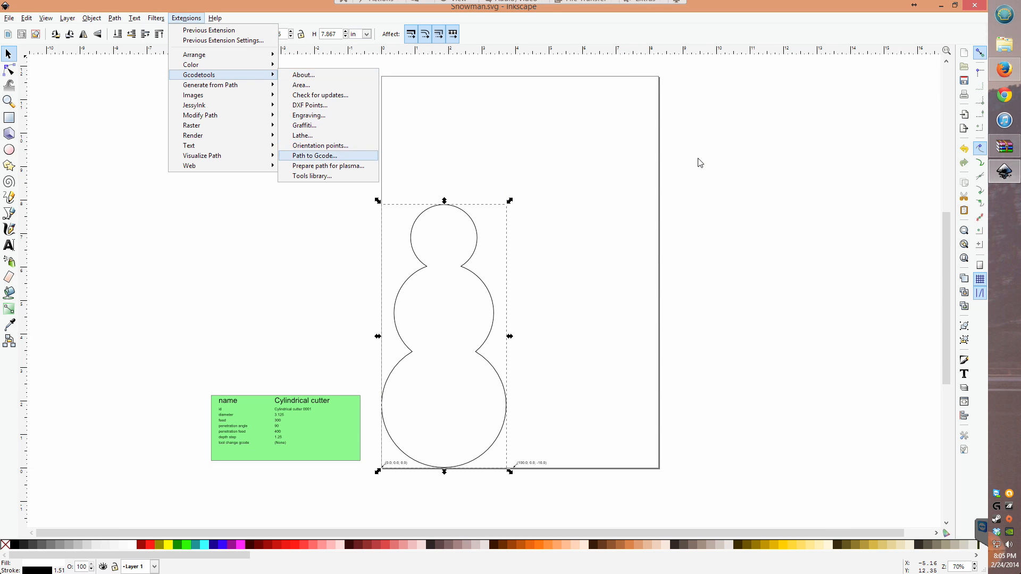
click(313, 155)
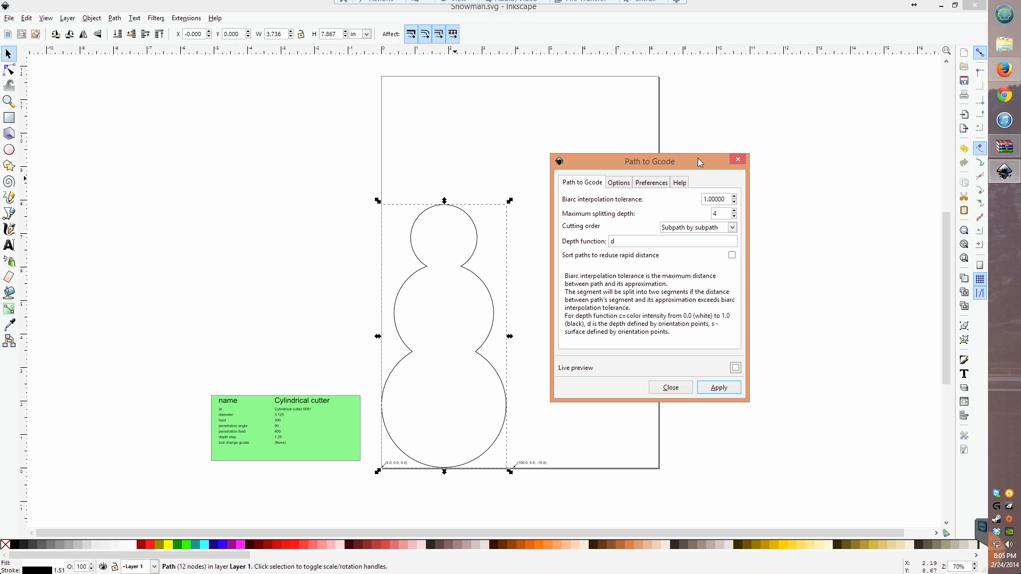
click(619, 183)
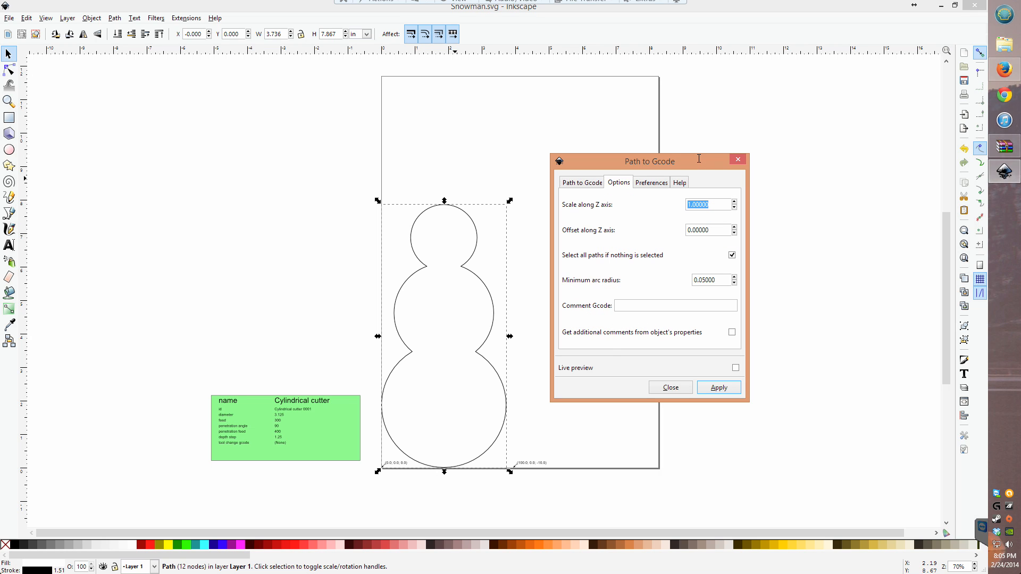
click(651, 183)
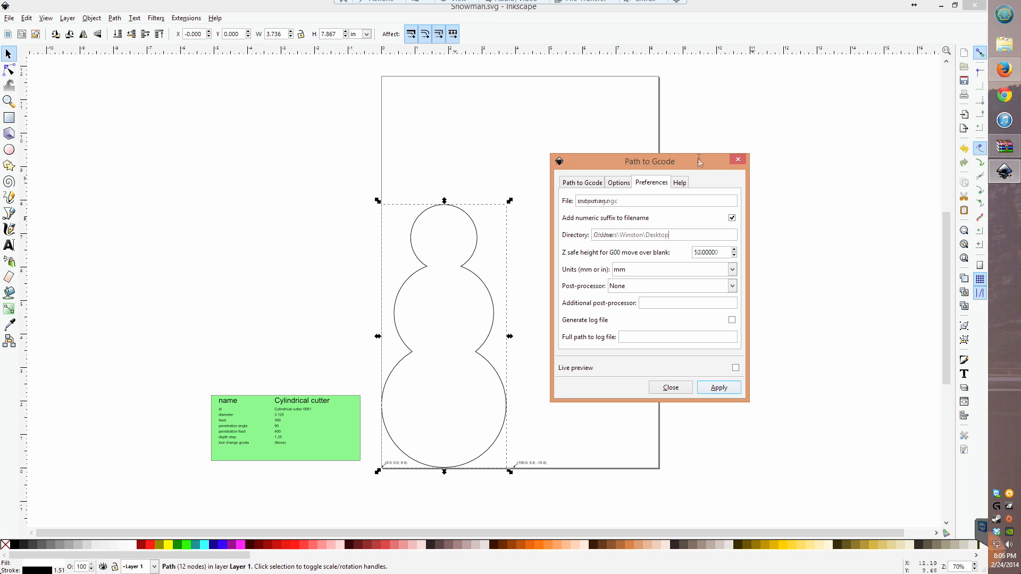
click(582, 183)
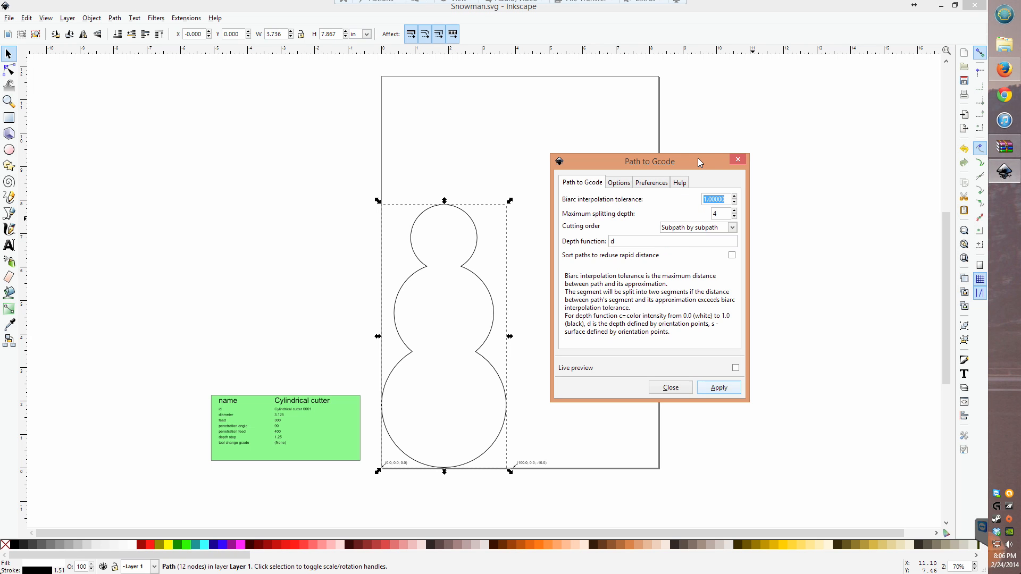
click(719, 387)
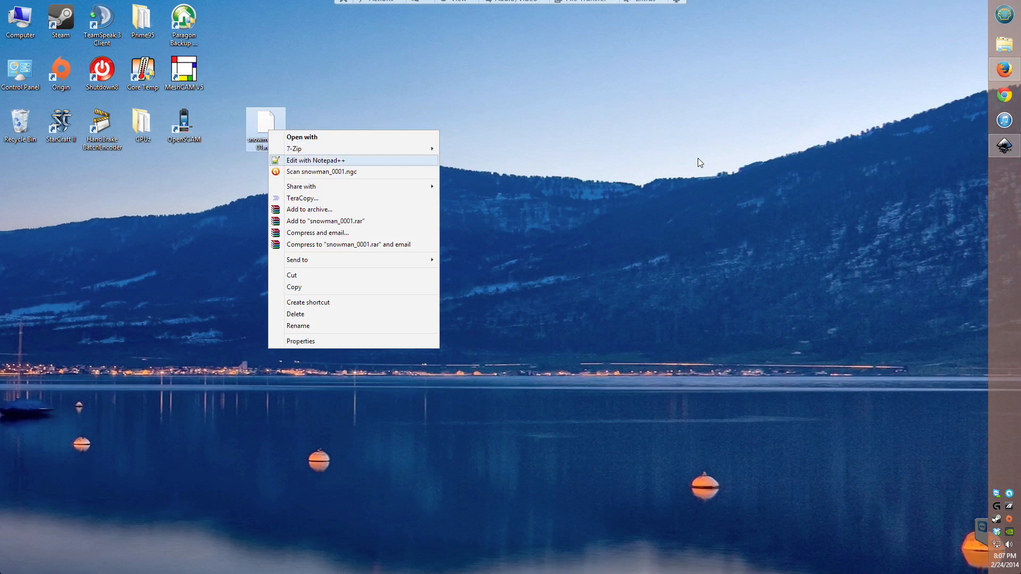
Step: Open snowman_0001.ngc from the desktop with OpenSCAM
click(315, 159)
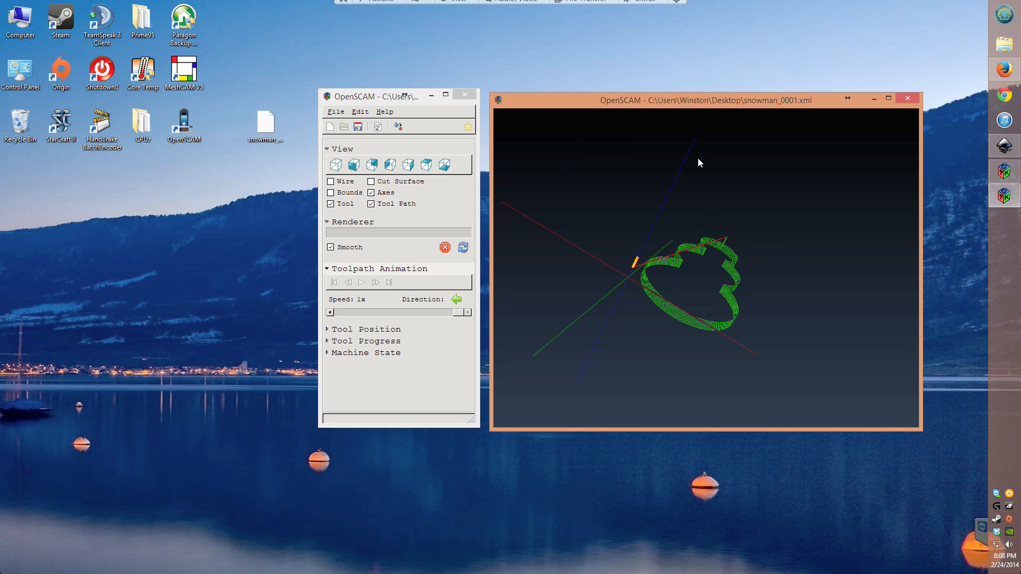
Step: Inspect the snowman toolpath in OpenSCAM's 3D view, then return to Inkscape's Orientation points dialog
click(362, 283)
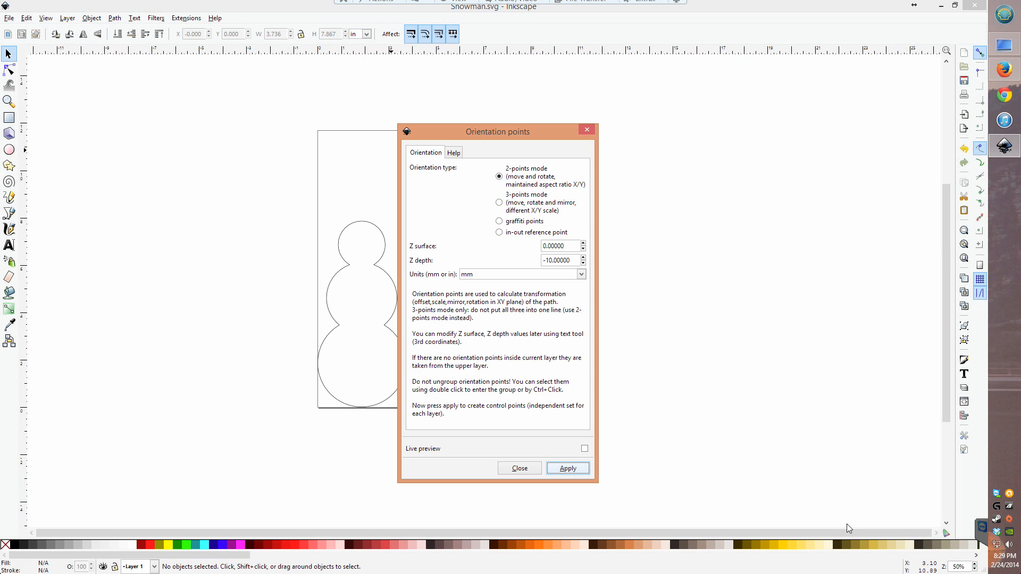
Step: Apply 2-point orientation points (0,0,0) and (100,0,-10), then bring up Gcodetools Area settings
click(568, 468)
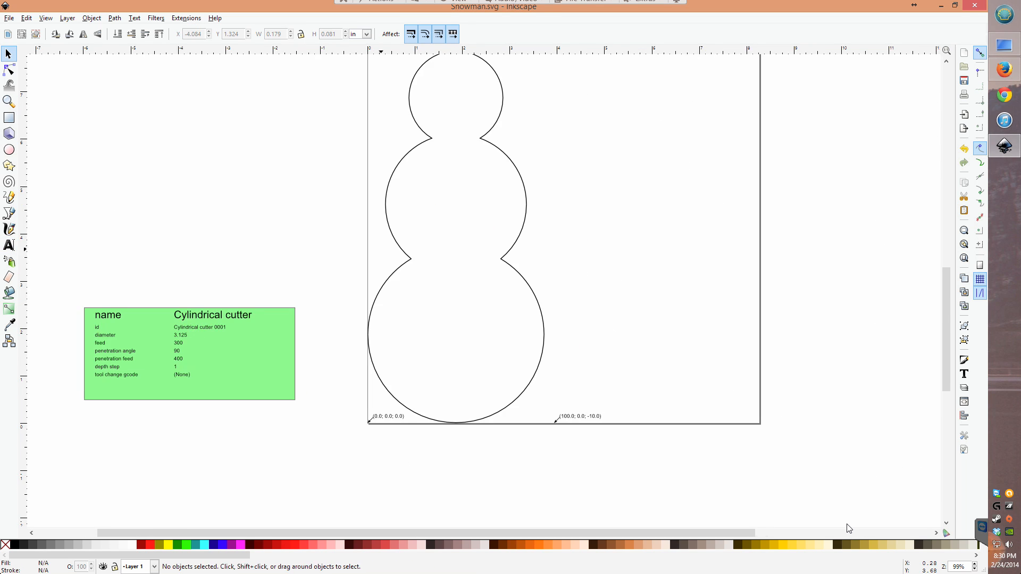
click(185, 17)
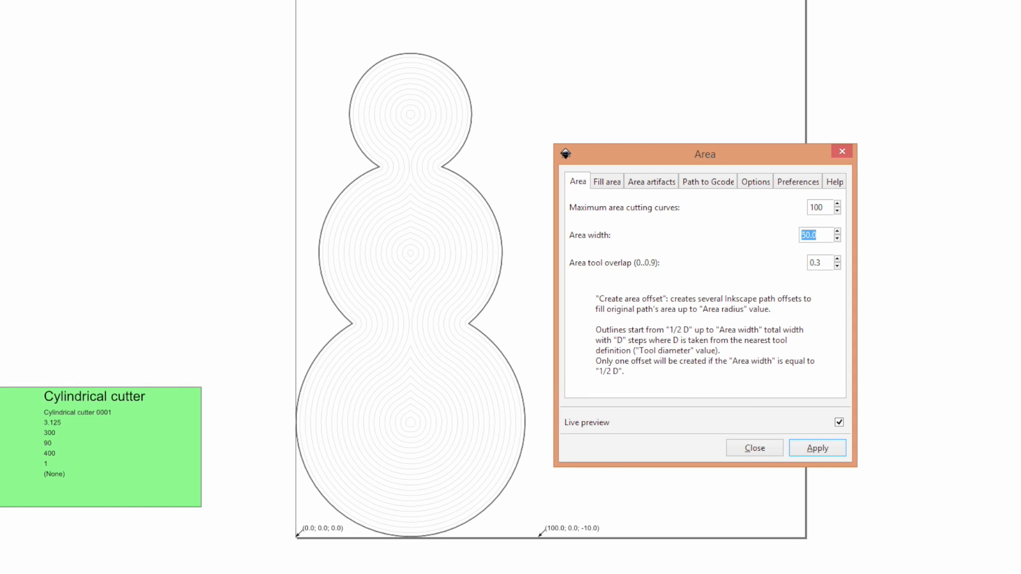
Step: Set Area width 10.0 and tool overlap values 0.9 and 0.1, with output snowman_pocket.ngc on the Desktop
text(10.0)
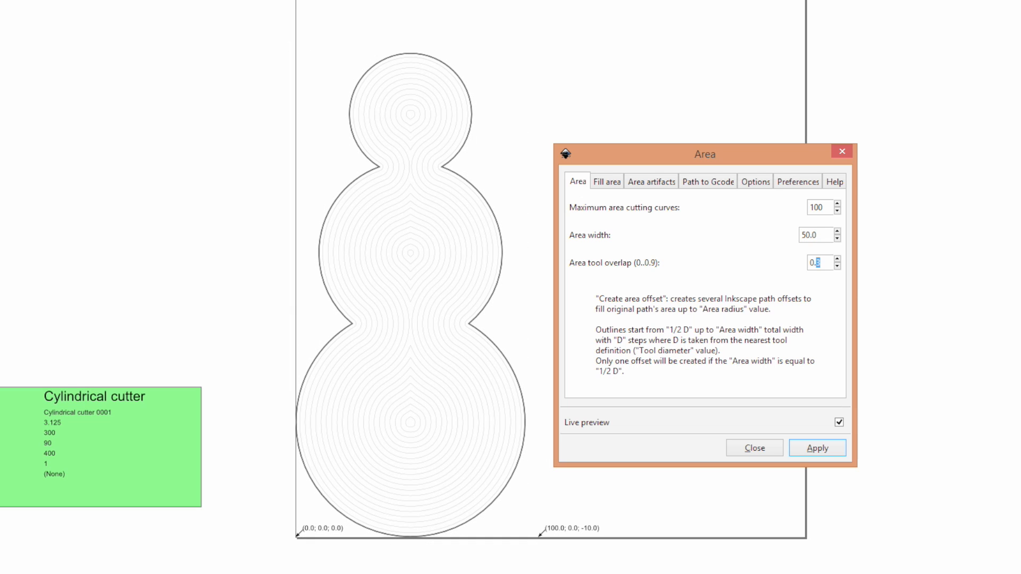
text(0.9)
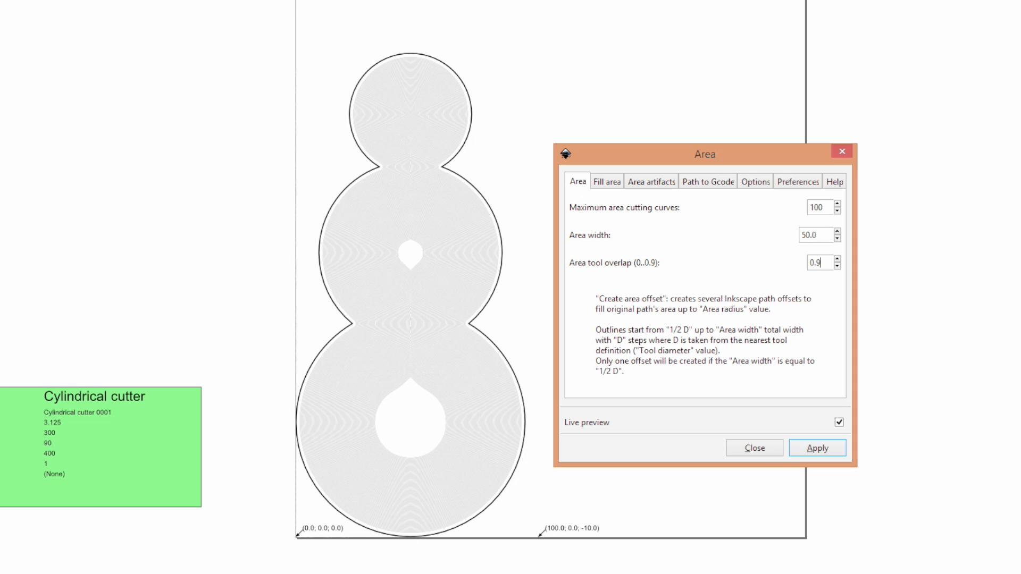
text(0.1)
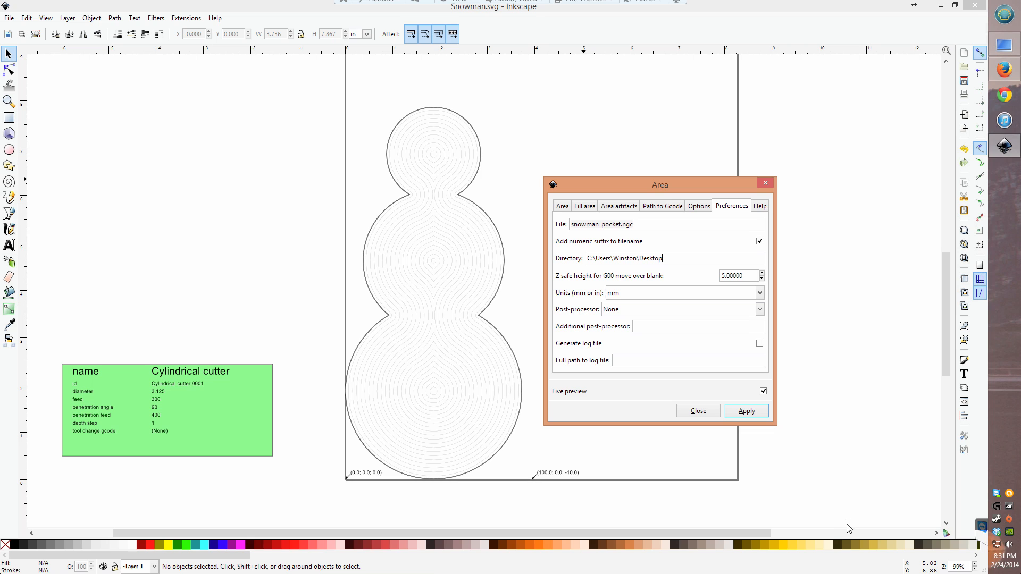
Step: Apply the Area settings to fill the snowman with concentric pocket offset paths
click(561, 206)
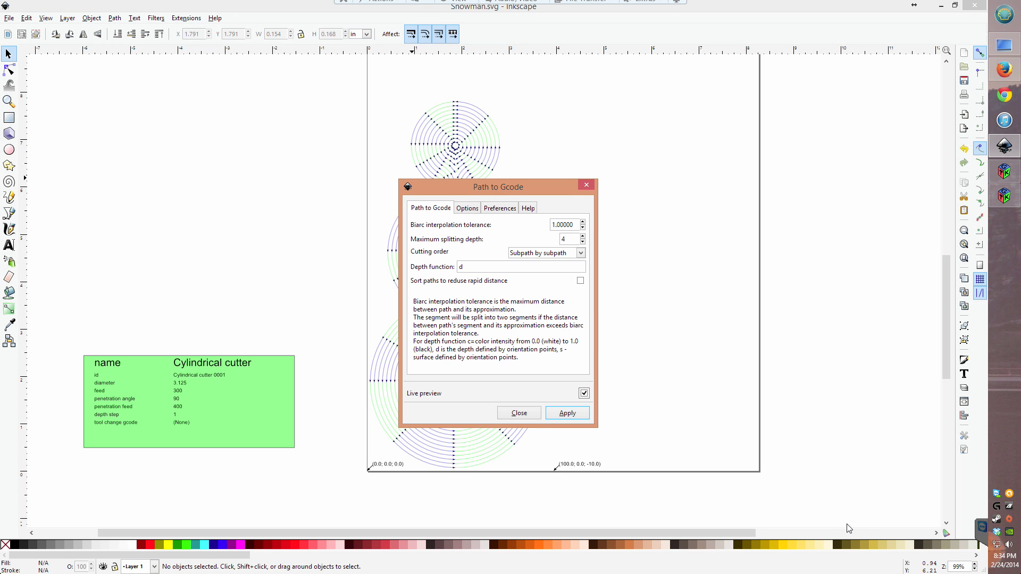
Step: Apply Path to Gcode to write the snowman pocket toolpaths out as snowman_pocket.ngc
click(500, 208)
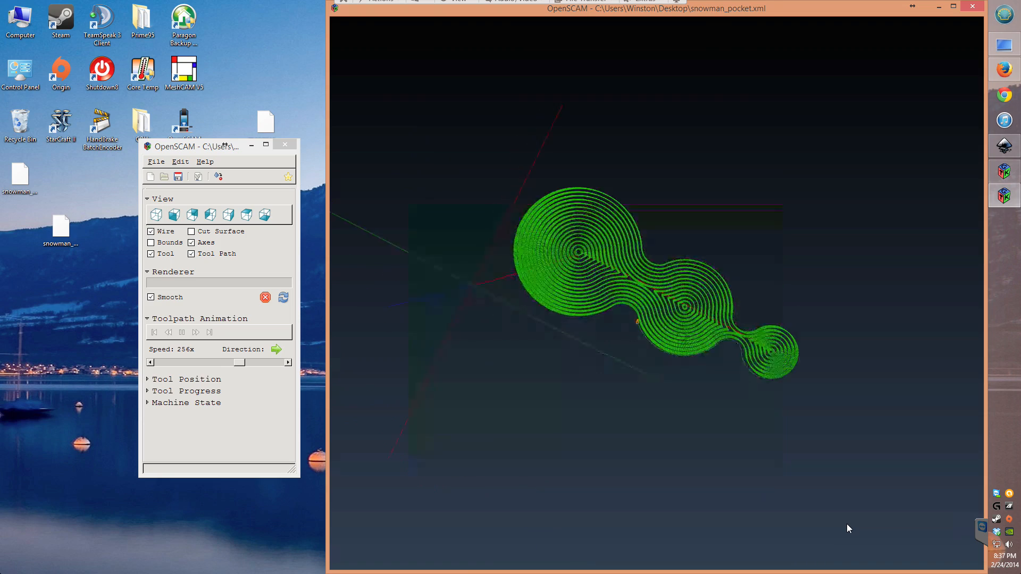
Step: Return from OpenSCAM to the Inkscape snowman drawing and dismiss the Path to Gcode dialog
click(151, 232)
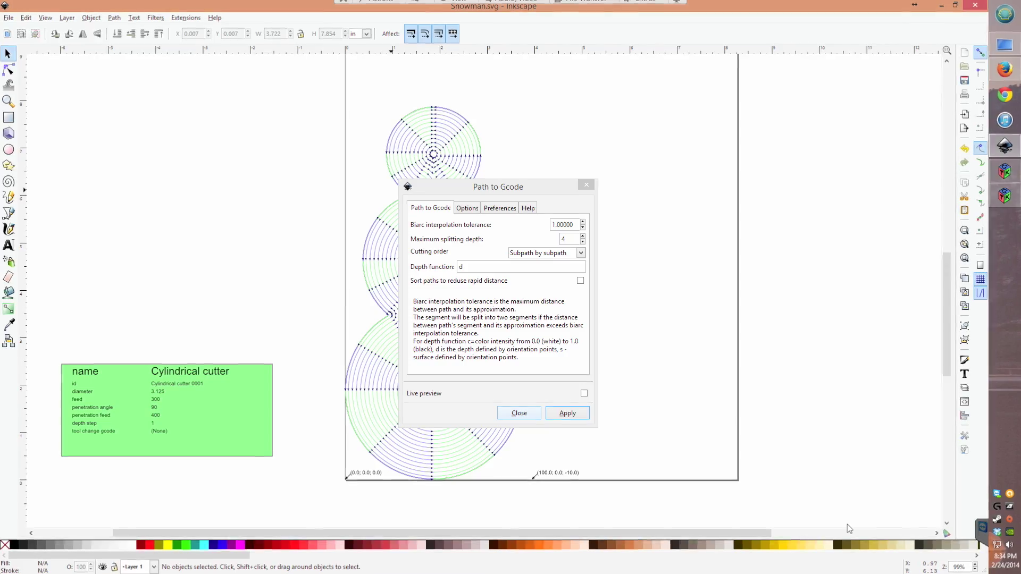
click(519, 413)
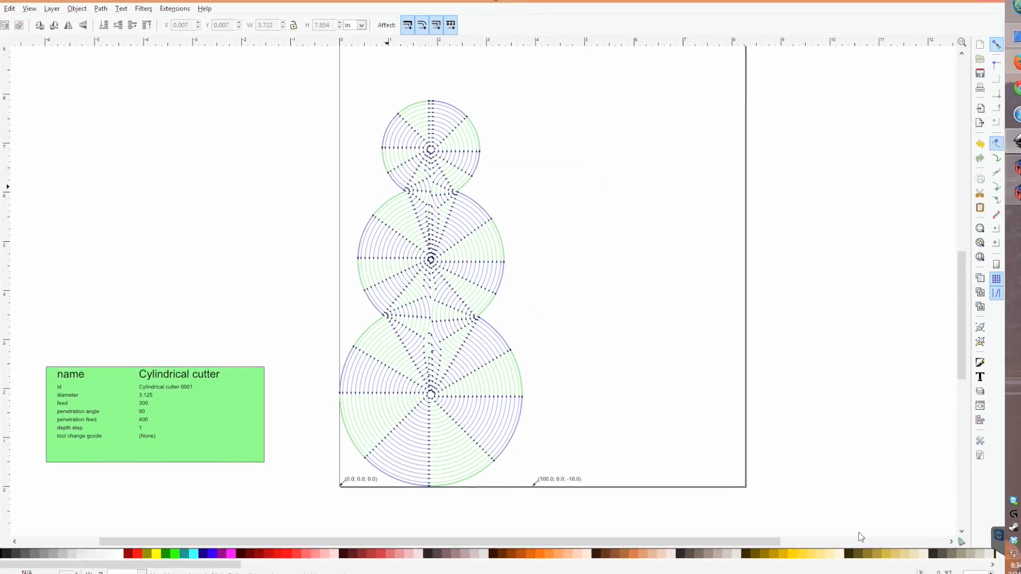